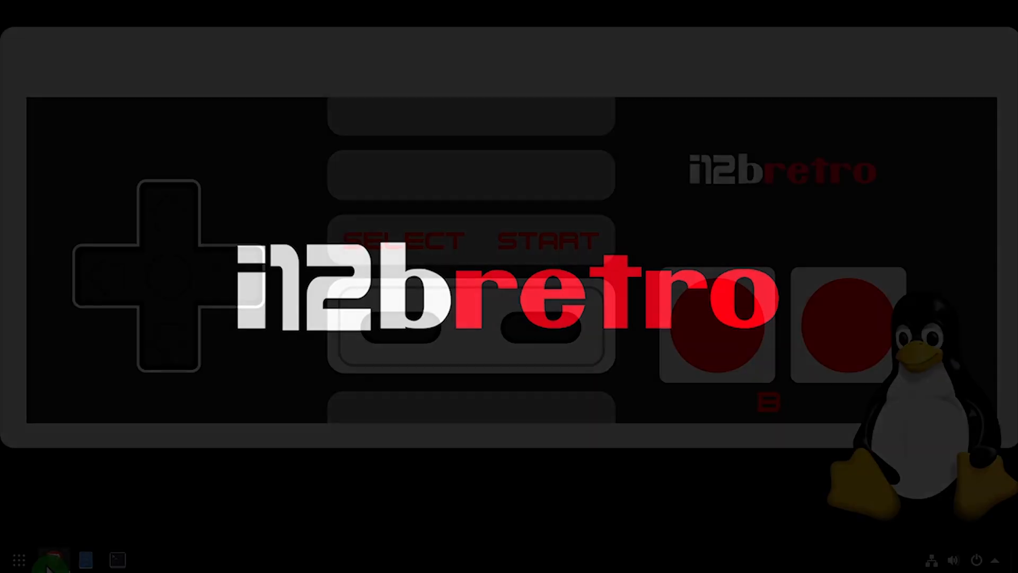
- Bring up the Homer tutorial page and launch a terminal beside it
{"action": "left_click", "coordinate": [55, 560]}
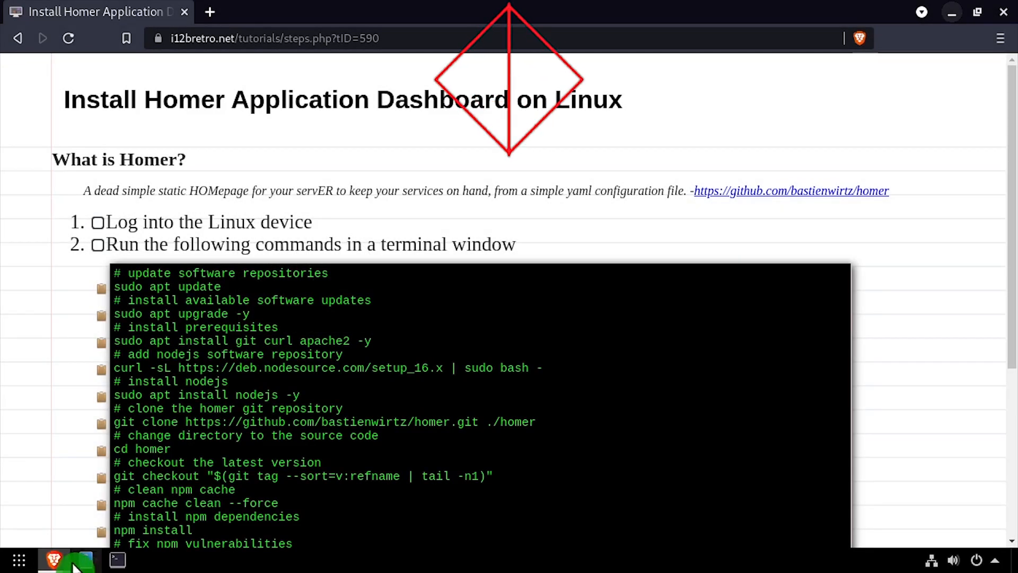
{"action": "left_click", "coordinate": [113, 559]}
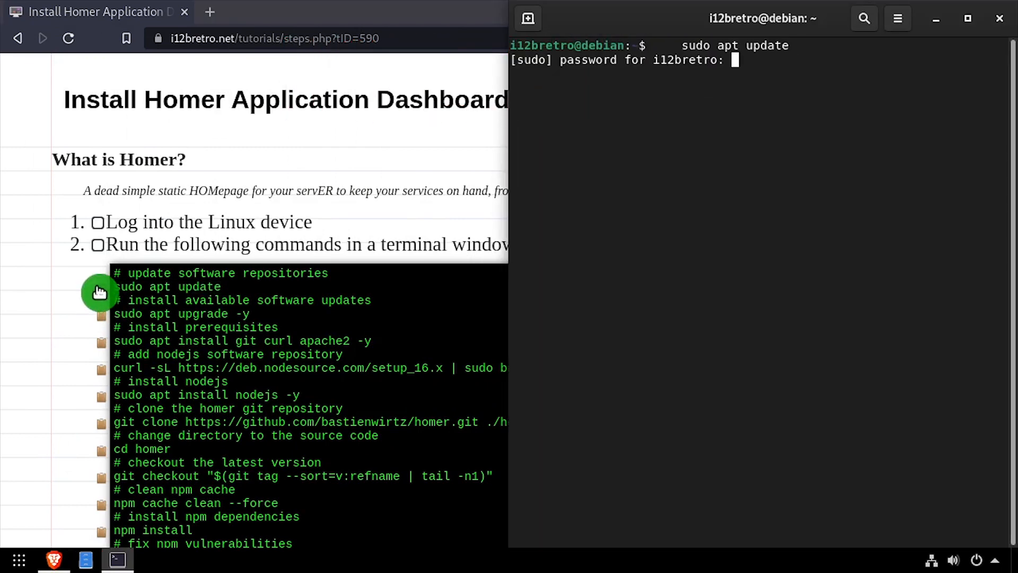
- Submit the sudo password so apt update and the setup commands run
{"action": "key", "text": "Return"}
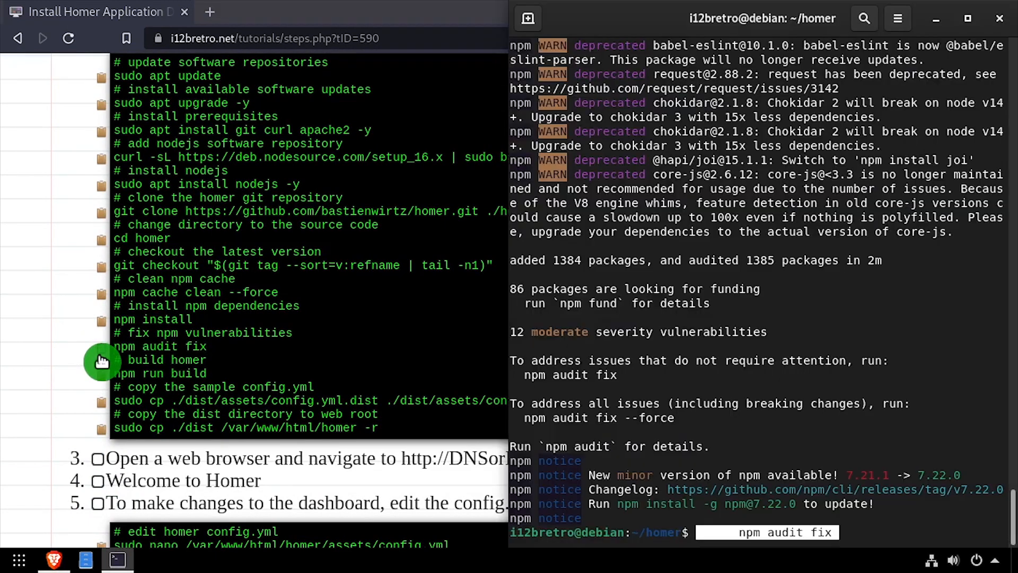
{"action": "key", "text": "Return"}
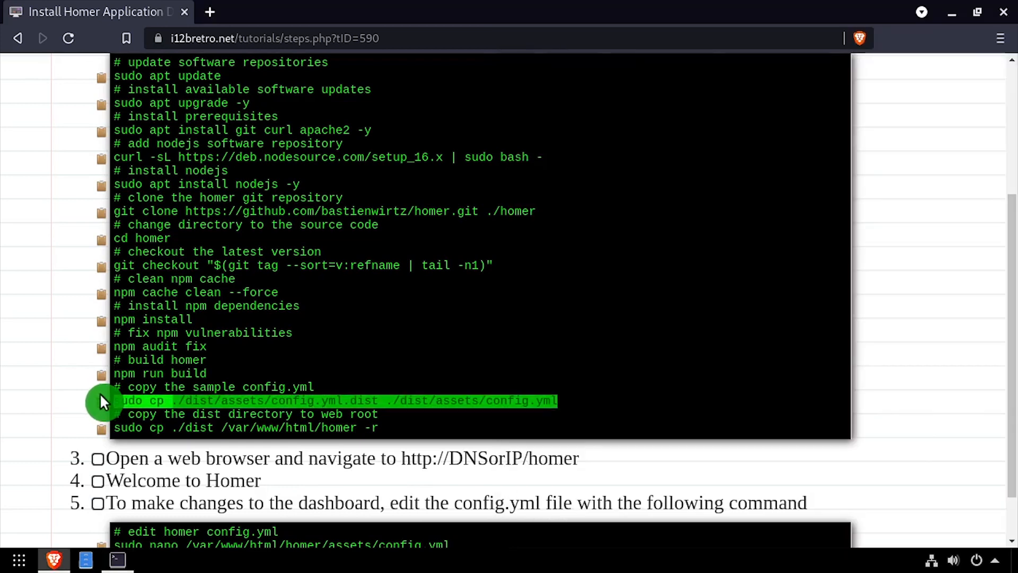
{"action": "left_click", "coordinate": [115, 559]}
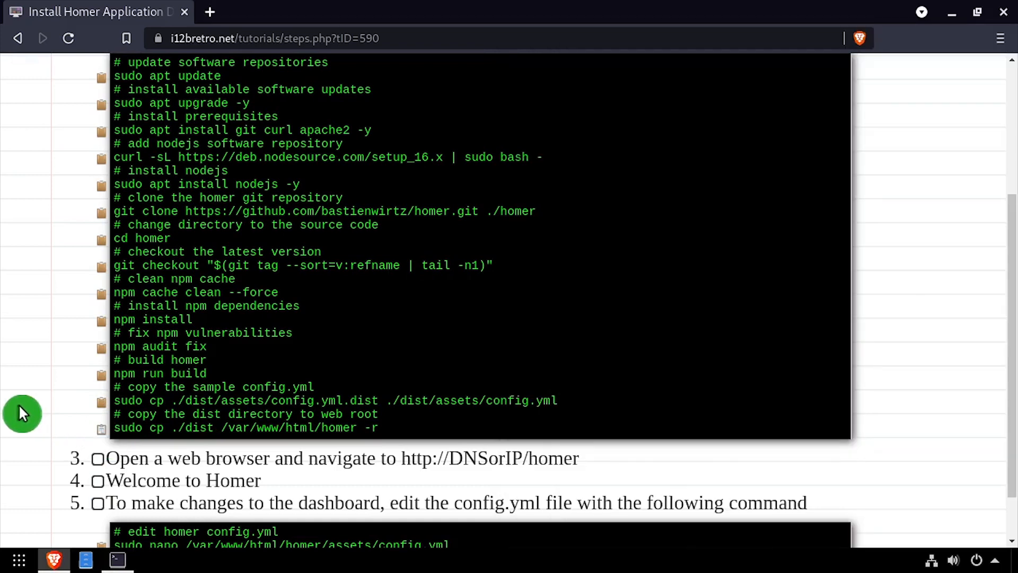
{"action": "left_click", "coordinate": [399, 12]}
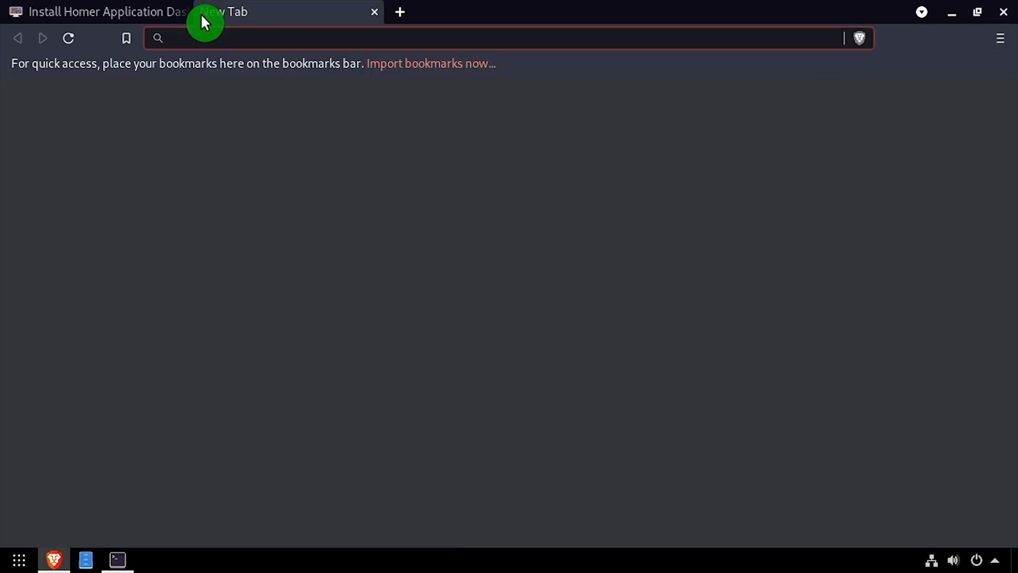
{"action": "type", "text": "http://localhost/"}
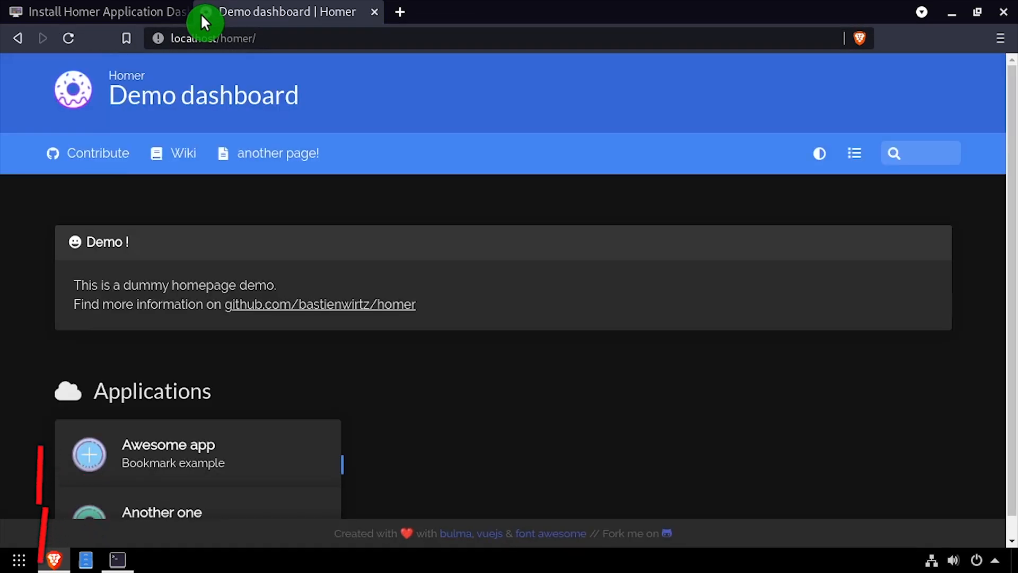
- Edit config.yml in nano, changing the dashboard title to i12bretro
{"action": "left_click", "coordinate": [98, 12]}
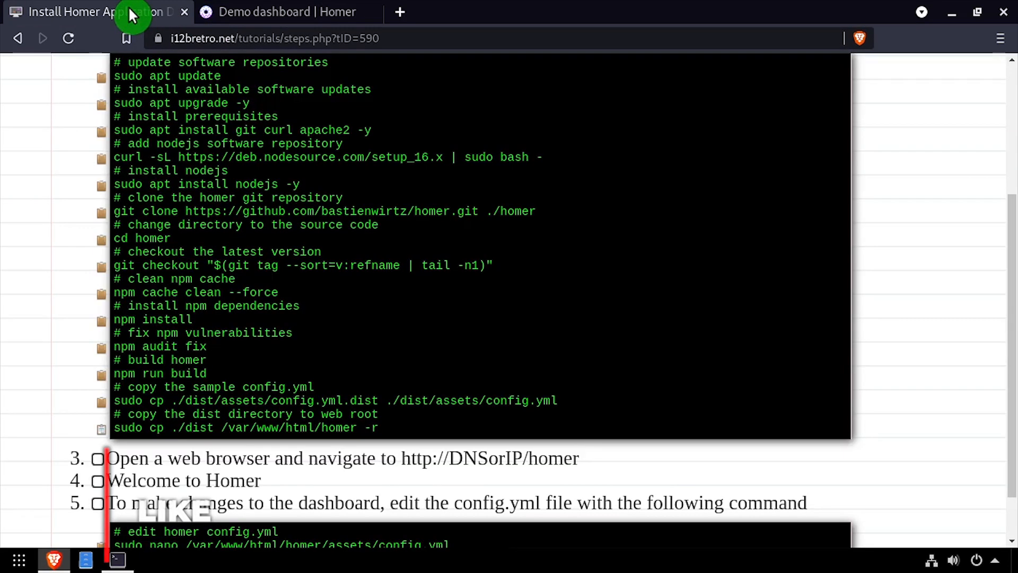
{"action": "scroll", "scroll_direction": "down", "scroll_amount": 3}
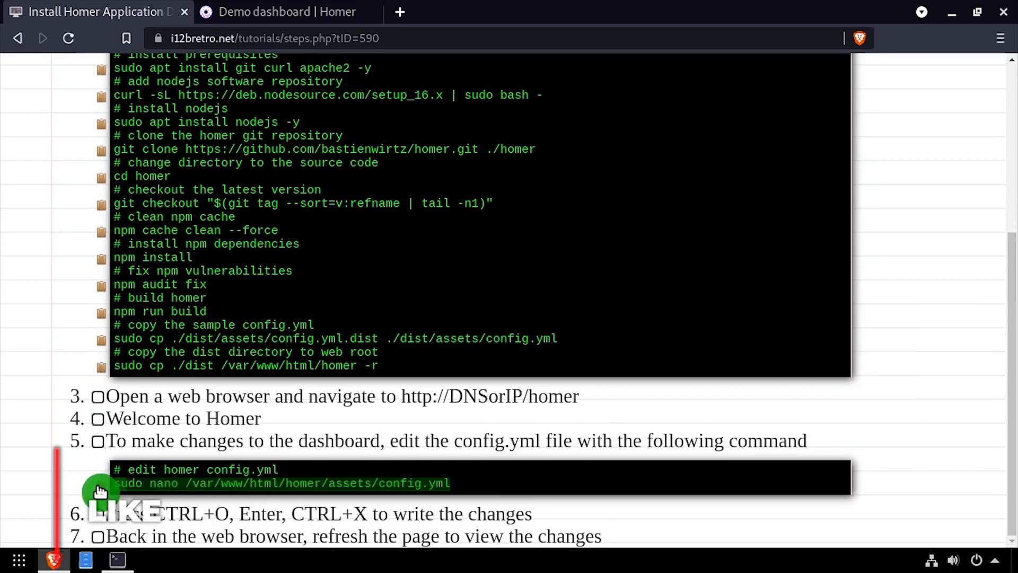
{"action": "left_click", "coordinate": [116, 560]}
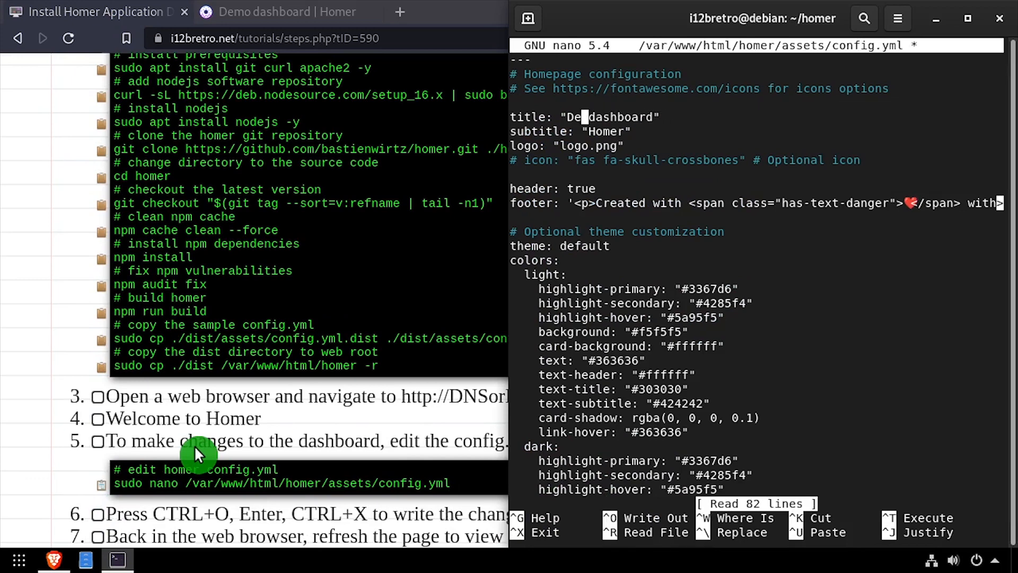
{"action": "type", "text": "i12bretro"}
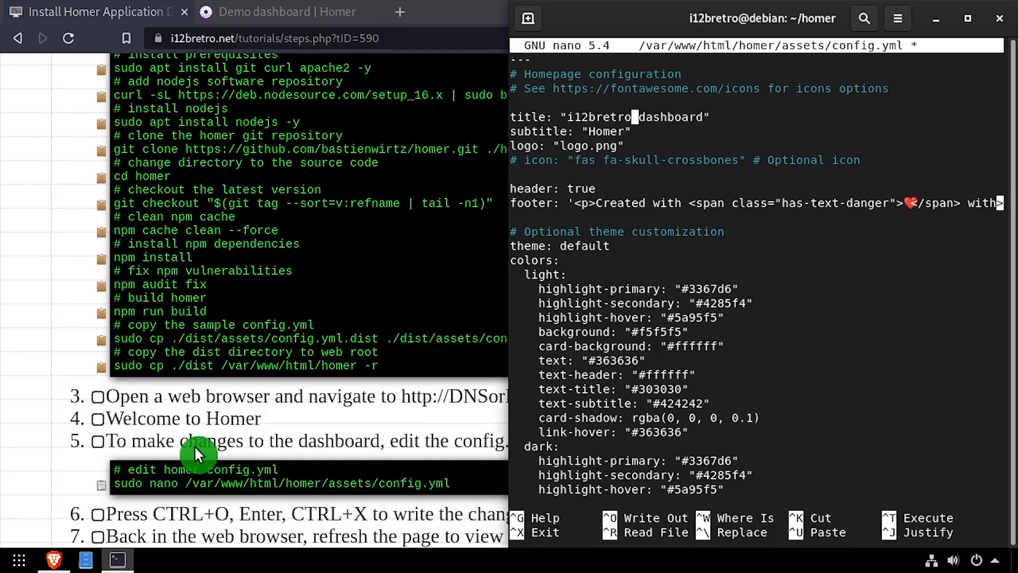